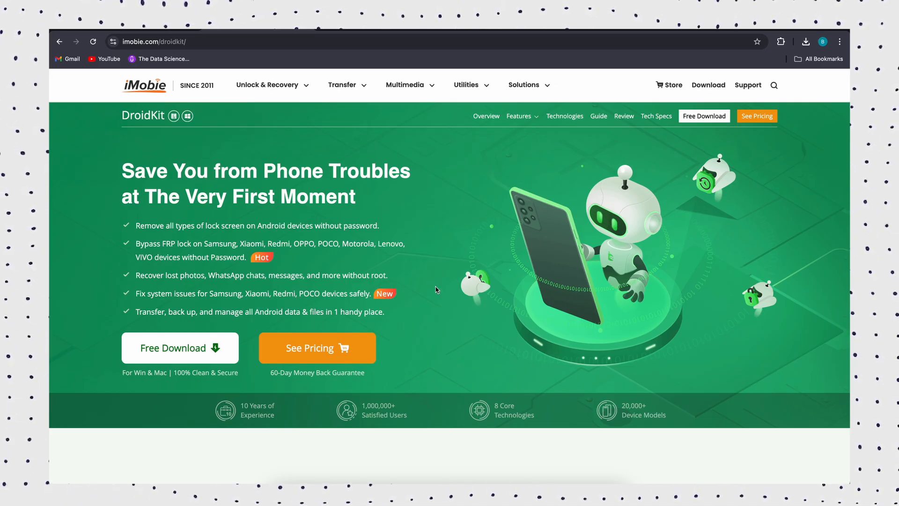
Scroll the DroidKit product page down to the 'Your Complete Solution for All Android Issues' section.
{"action": "scroll", "scroll_direction": "down", "scroll_amount": 3}
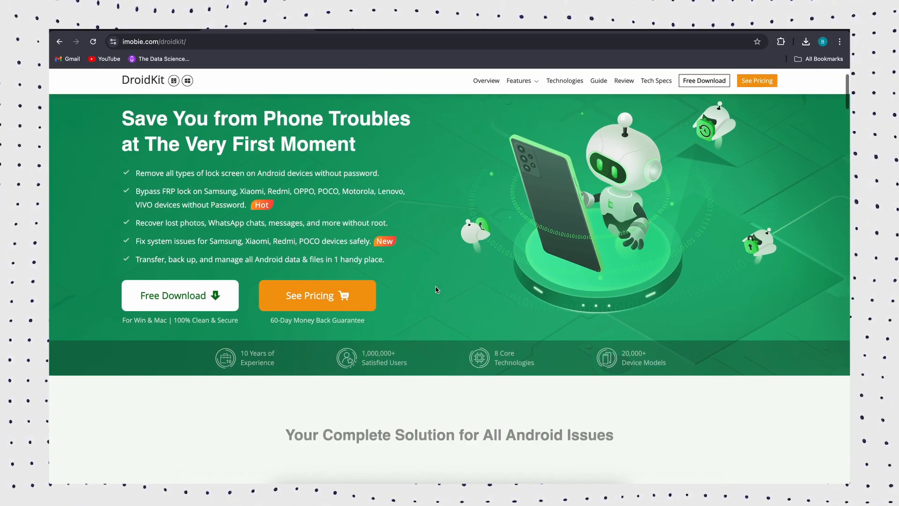
{"action": "scroll", "scroll_direction": "down", "scroll_amount": 3}
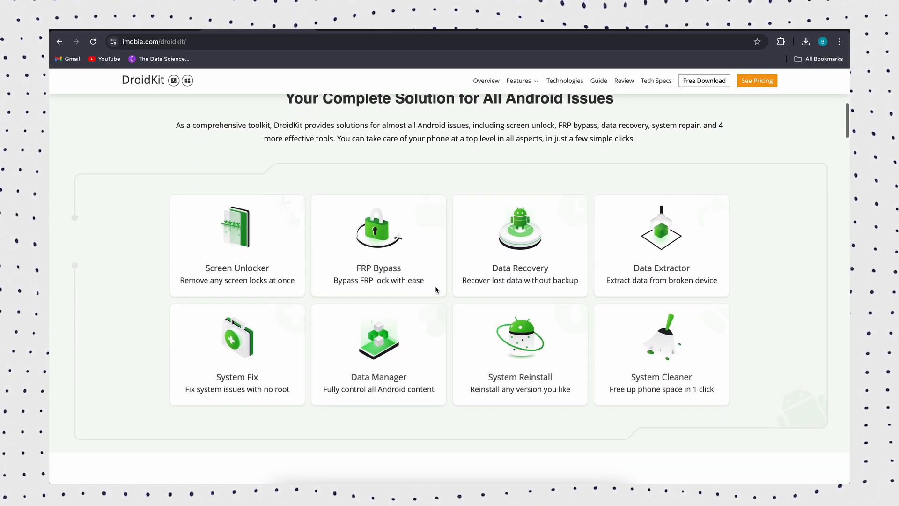
{"action": "scroll", "scroll_direction": "down", "scroll_amount": 3}
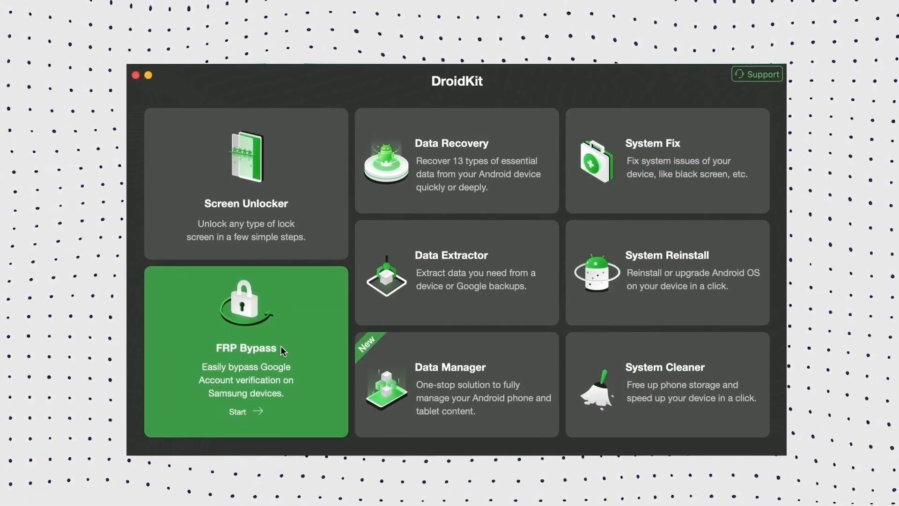
Start FRP Bypass, dismiss the device-disconnected alert, and restart it until the configuration file is prepared.
{"action": "left_click", "coordinate": [246, 410]}
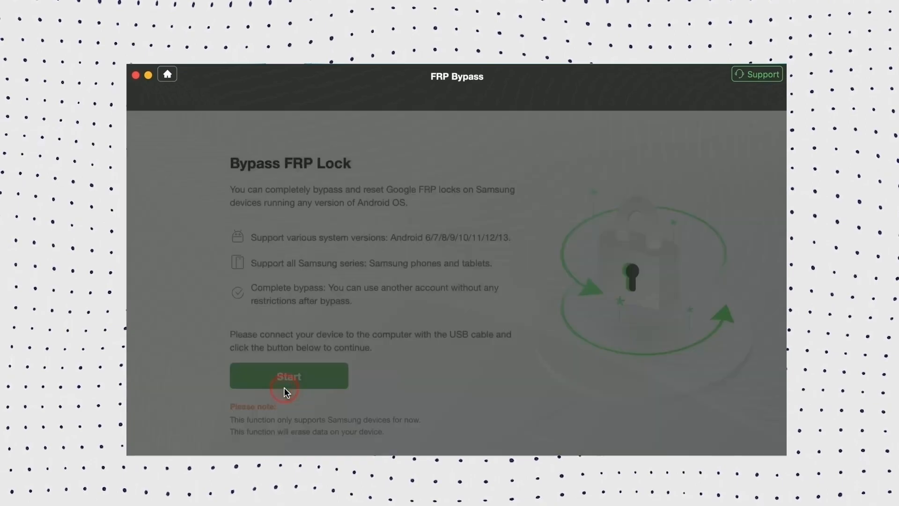
{"action": "left_click", "coordinate": [289, 375]}
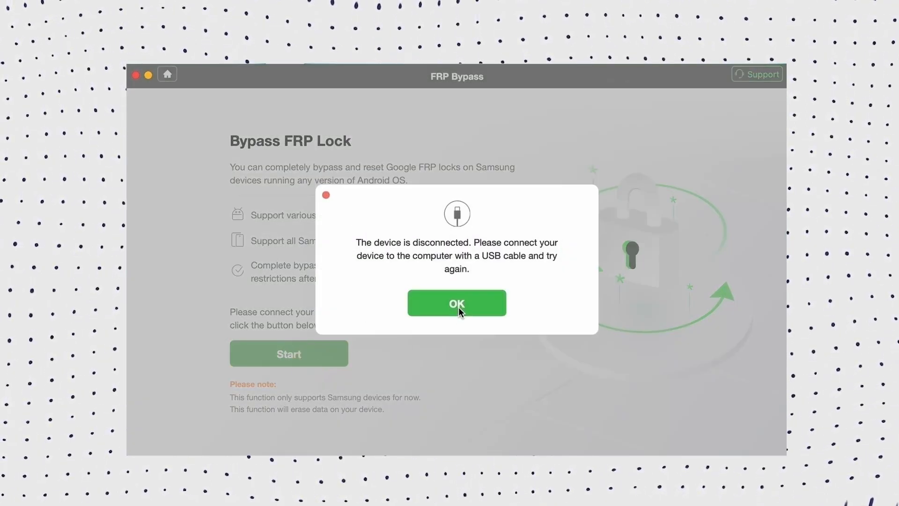
{"action": "left_click", "coordinate": [456, 303]}
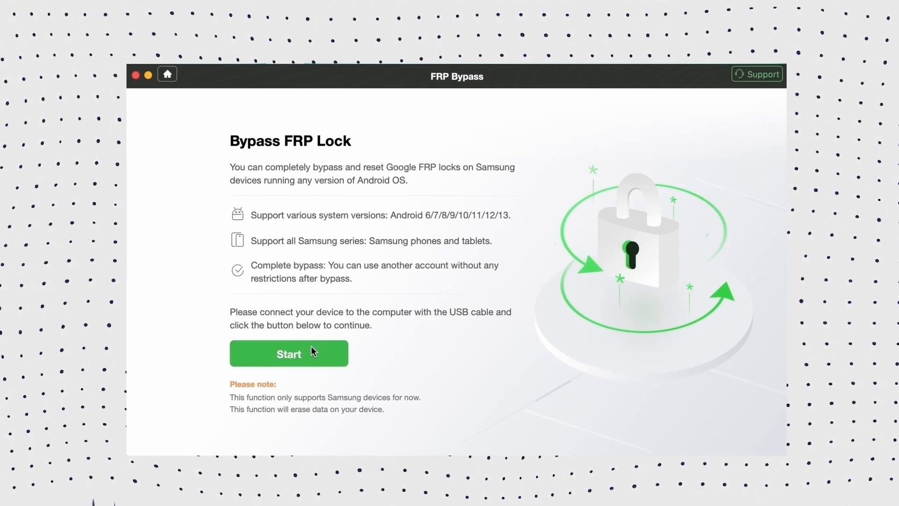
{"action": "left_click", "coordinate": [288, 353]}
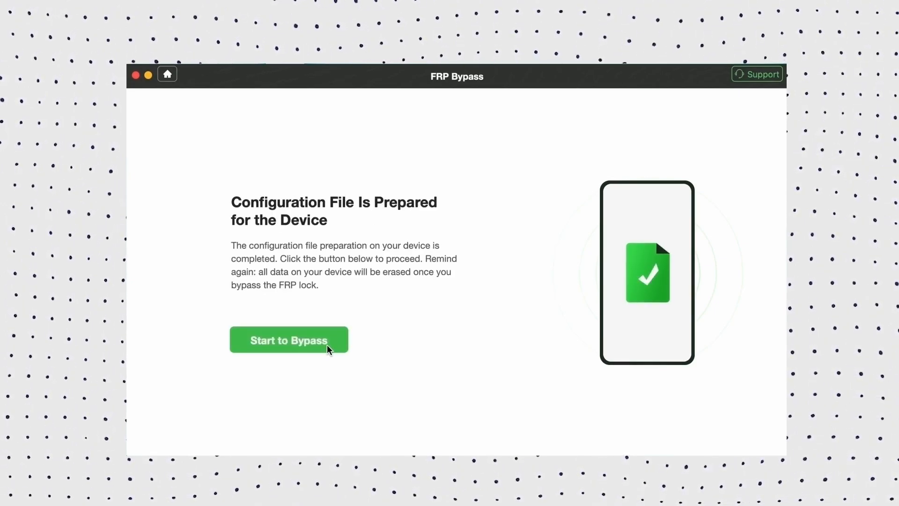
Start the bypass, pass the recovery-mode guide, and choose Android OS 11/12/13.
{"action": "left_click", "coordinate": [289, 340]}
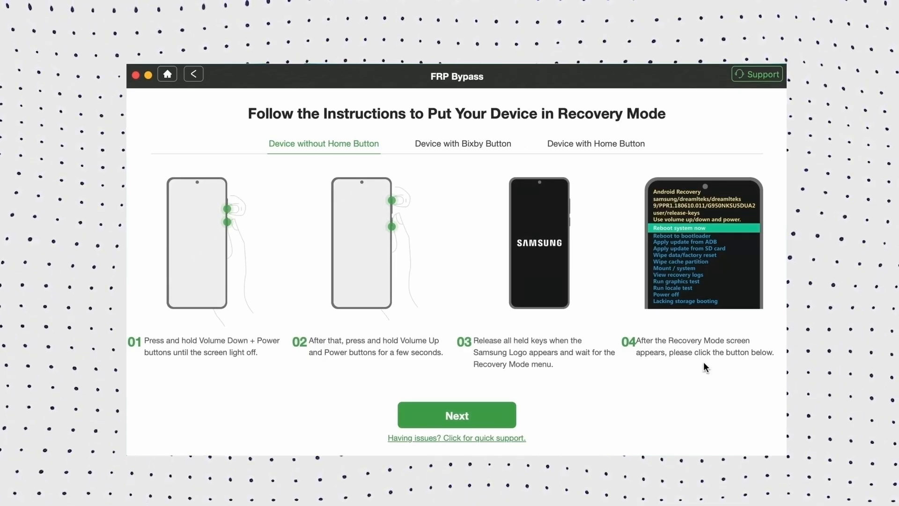
{"action": "left_click", "coordinate": [456, 414]}
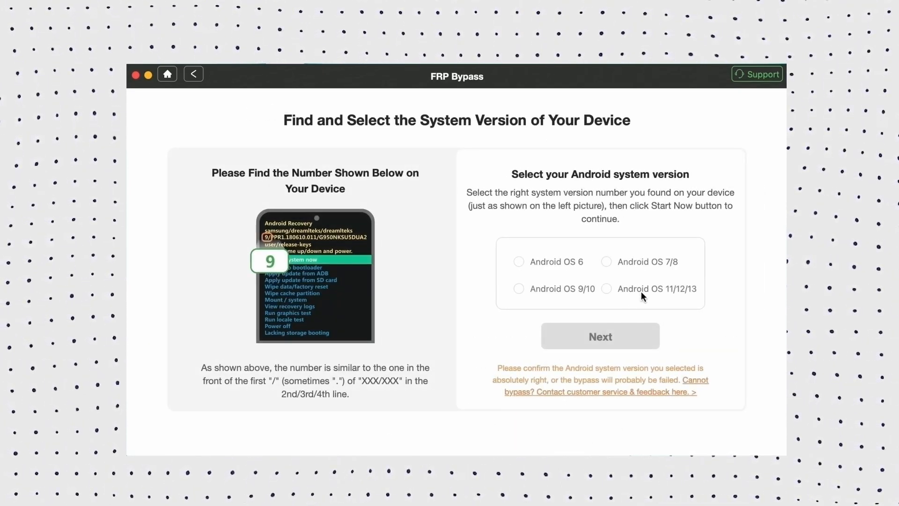
{"action": "left_click", "coordinate": [606, 288]}
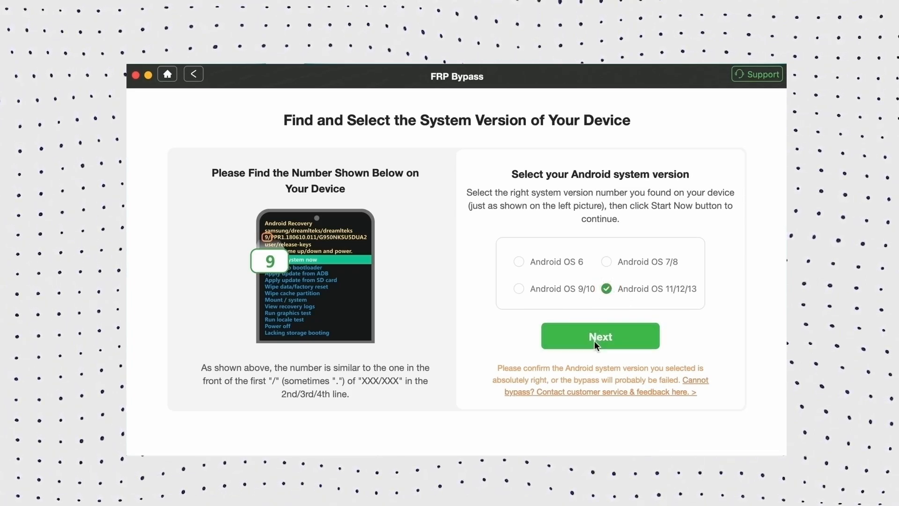
{"action": "left_click", "coordinate": [600, 336]}
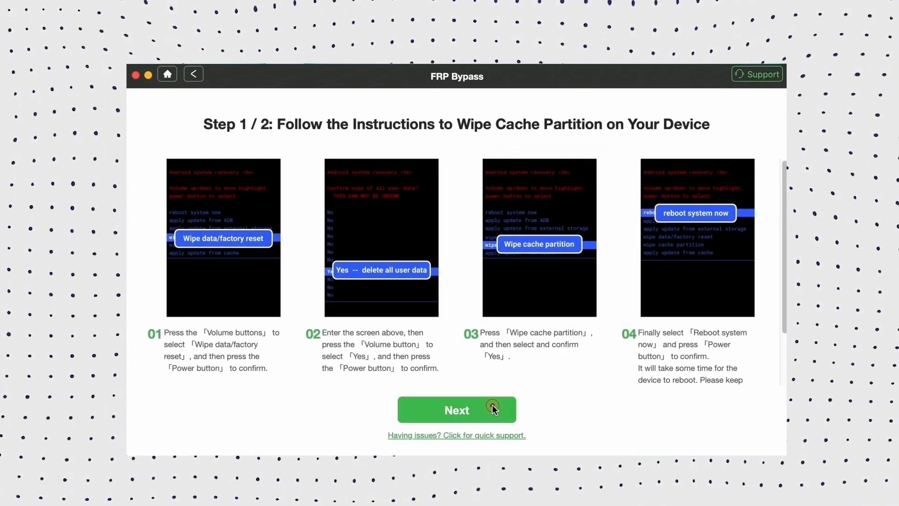
Confirm the wipe-cache, Reset, factory test screen and USB debugging prompts to begin bypassing.
{"action": "left_click", "coordinate": [457, 409]}
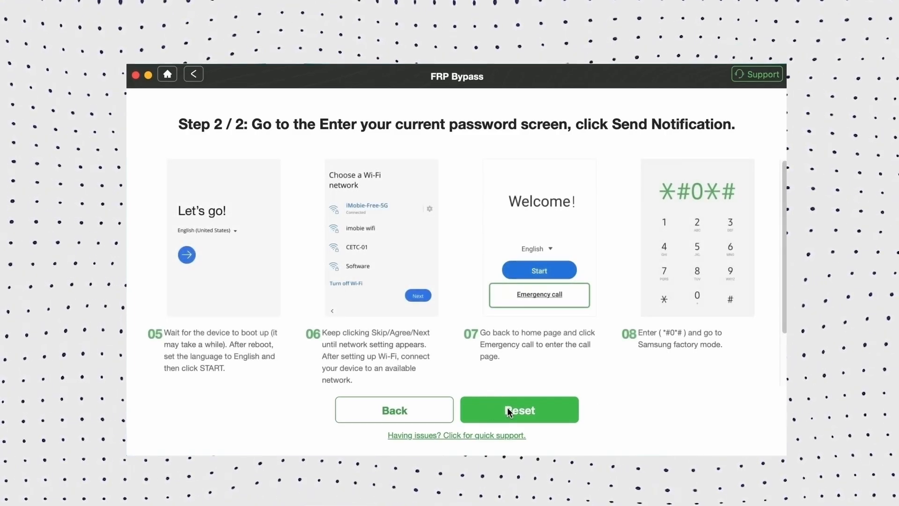
{"action": "left_click", "coordinate": [519, 410]}
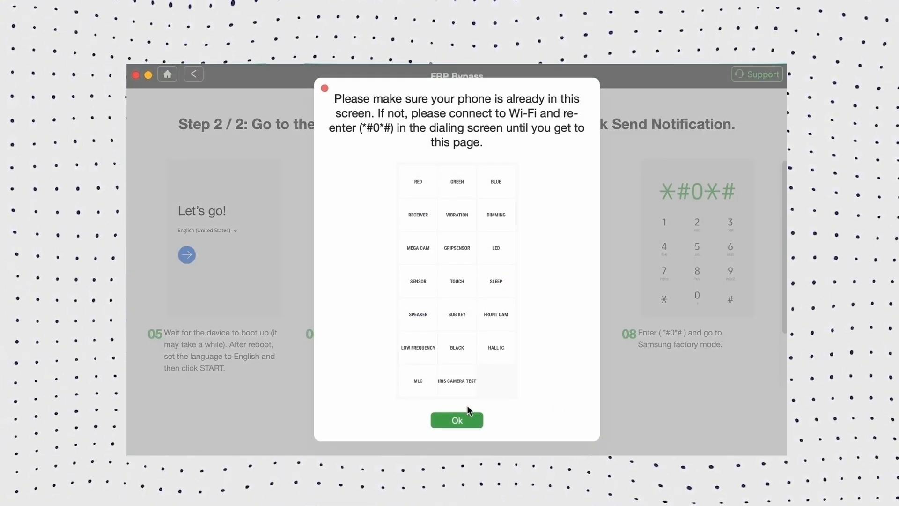
{"action": "left_click", "coordinate": [457, 420]}
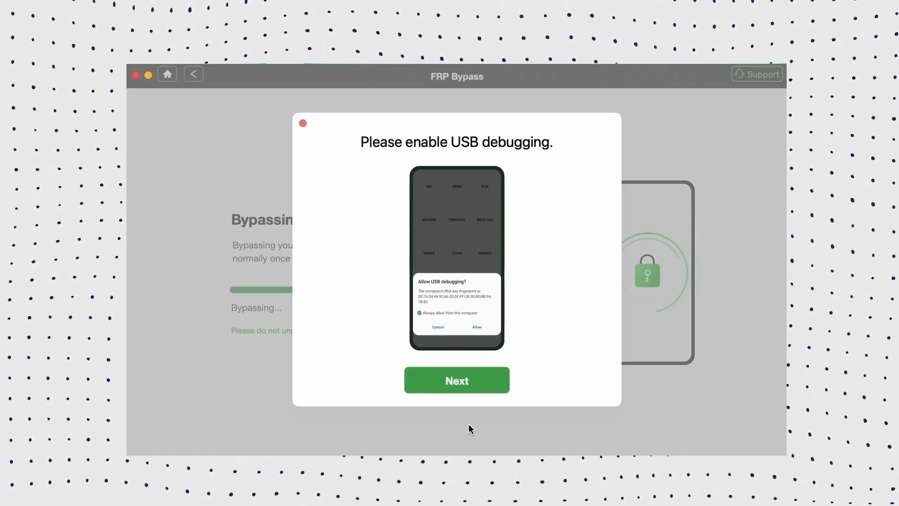
{"action": "left_click", "coordinate": [457, 381]}
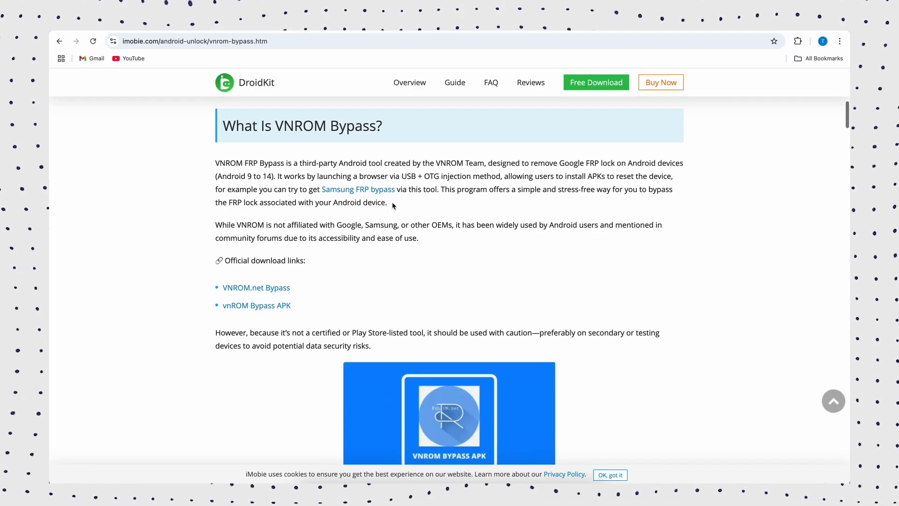
{"action": "mouse_move", "coordinate": [357, 169]}
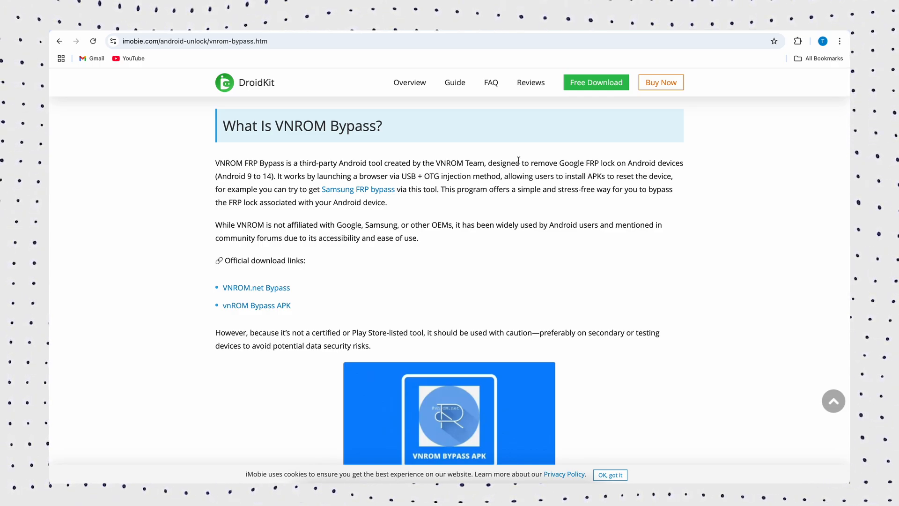
Read down the VNROM Bypass article from 'What Is VNROM Bypass?' to 'How to Download VNROM Bypass APK'.
{"action": "scroll", "scroll_direction": "down", "scroll_amount": 3}
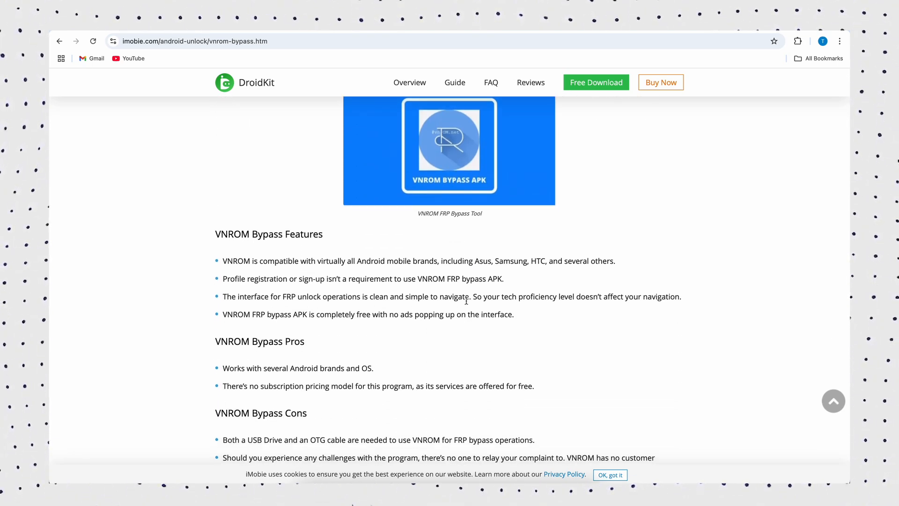
{"action": "scroll", "scroll_direction": "down", "scroll_amount": 3}
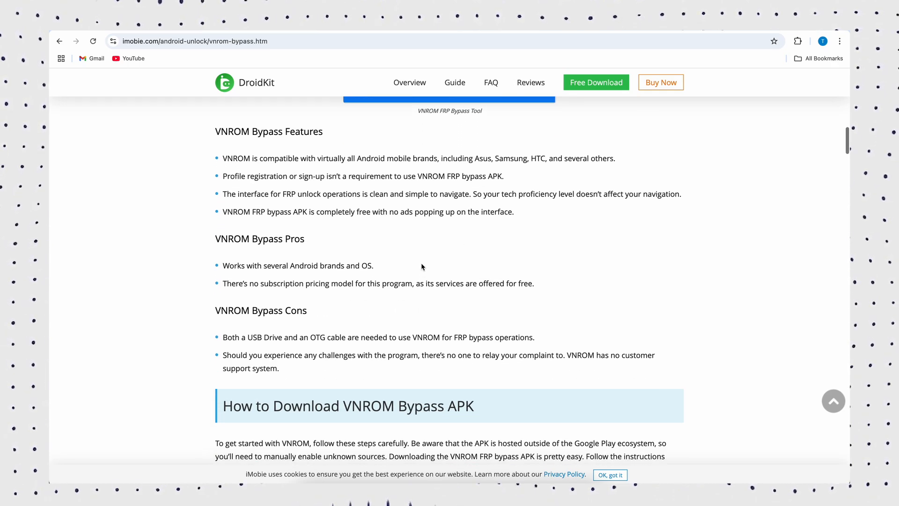
{"action": "scroll", "scroll_direction": "down", "scroll_amount": 3}
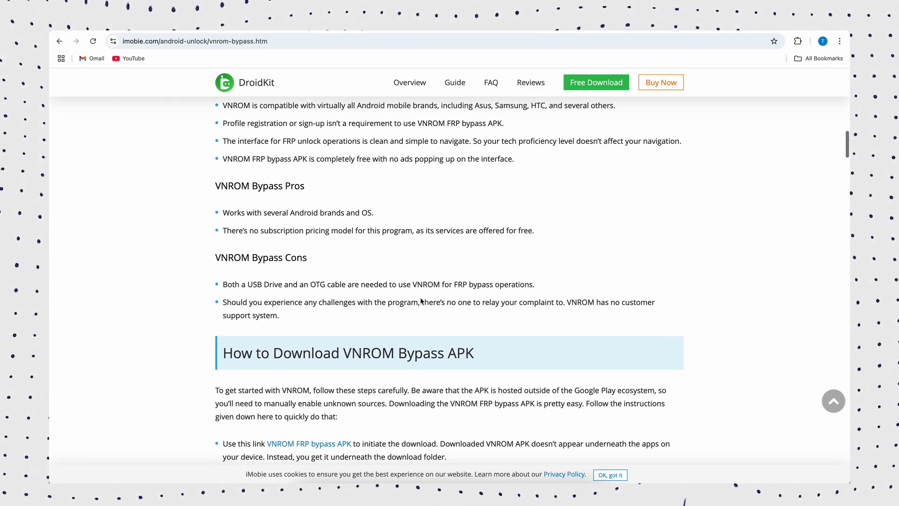
{"action": "scroll", "scroll_direction": "down", "scroll_amount": 3}
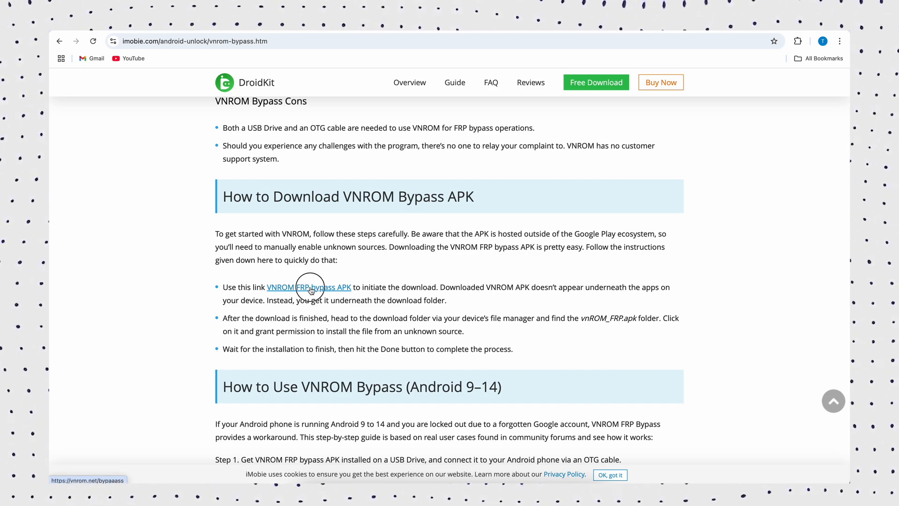
Follow the VNROM FRP bypass APK link and read the SamFw Tool 4.9 Remove FRP steps.
{"action": "left_click", "coordinate": [309, 286]}
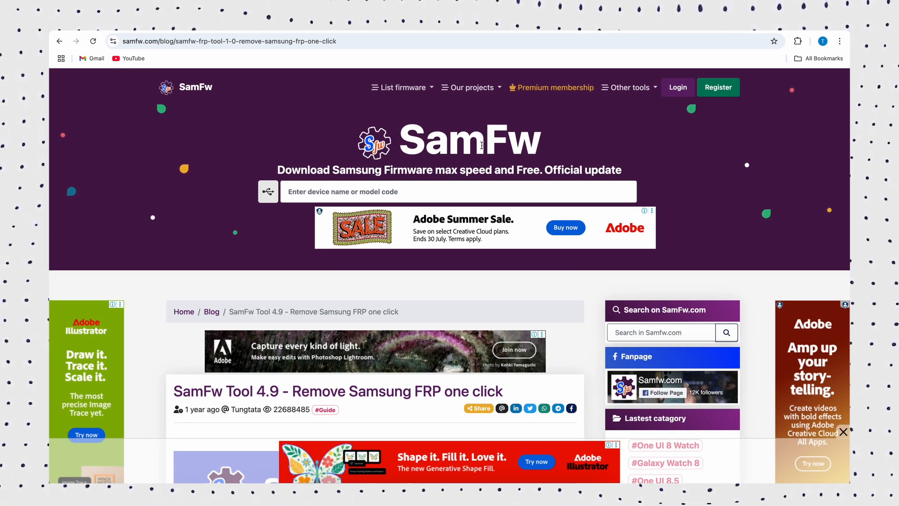
{"action": "mouse_move", "coordinate": [547, 171]}
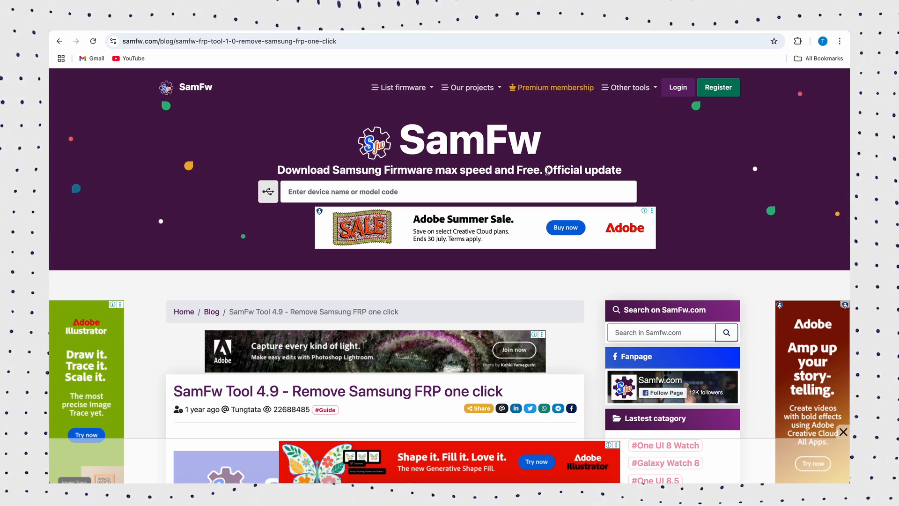
{"action": "scroll", "scroll_direction": "down", "scroll_amount": 3}
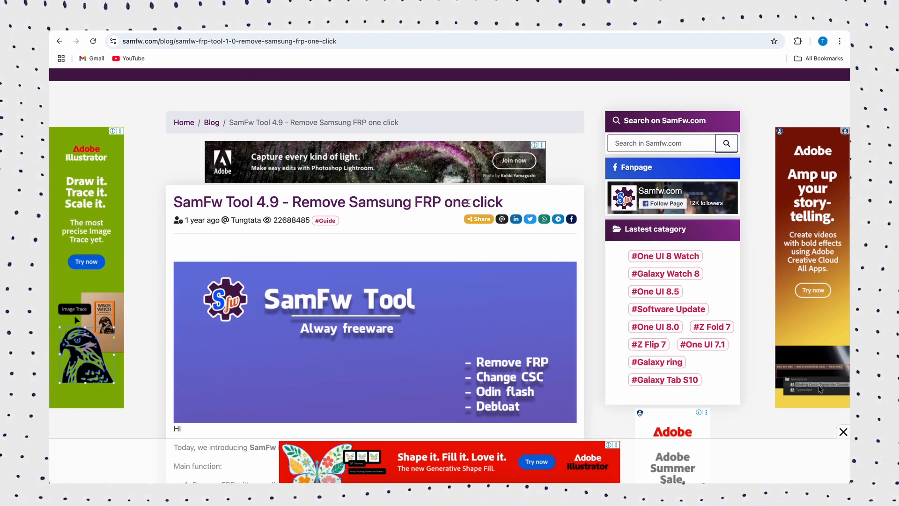
{"action": "scroll", "scroll_direction": "down", "scroll_amount": 3}
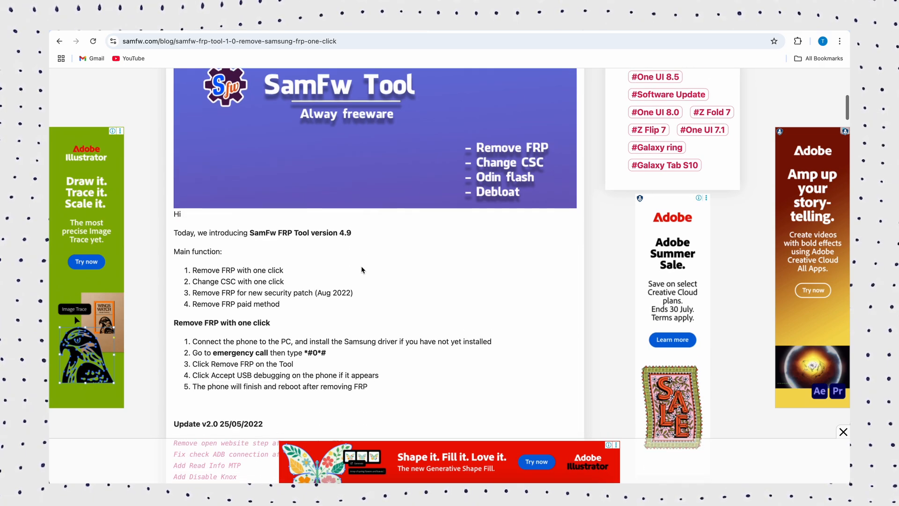
{"action": "scroll", "scroll_direction": "down", "scroll_amount": 3}
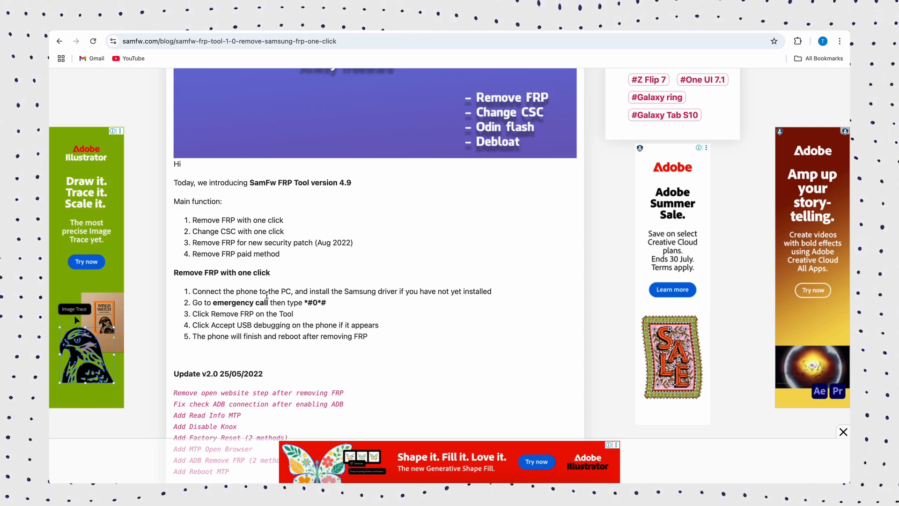
{"action": "scroll", "scroll_direction": "down", "scroll_amount": 3}
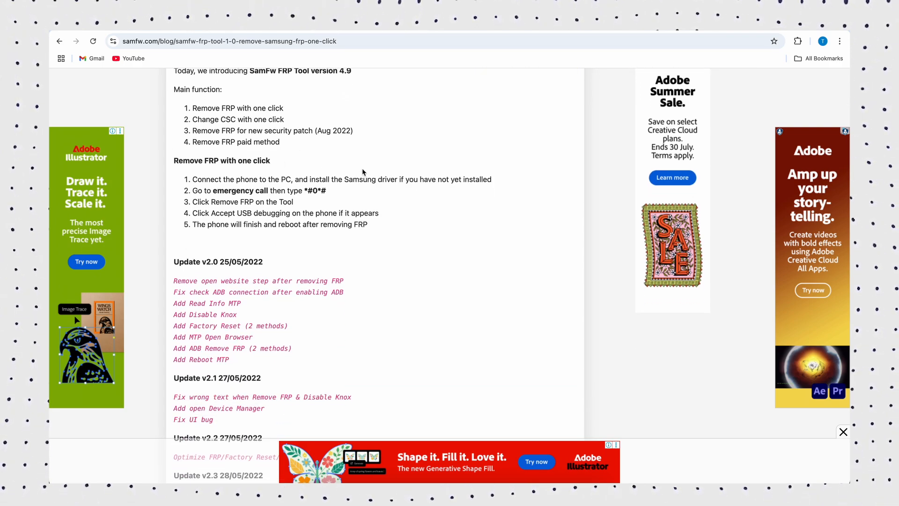
{"action": "mouse_move", "coordinate": [305, 232]}
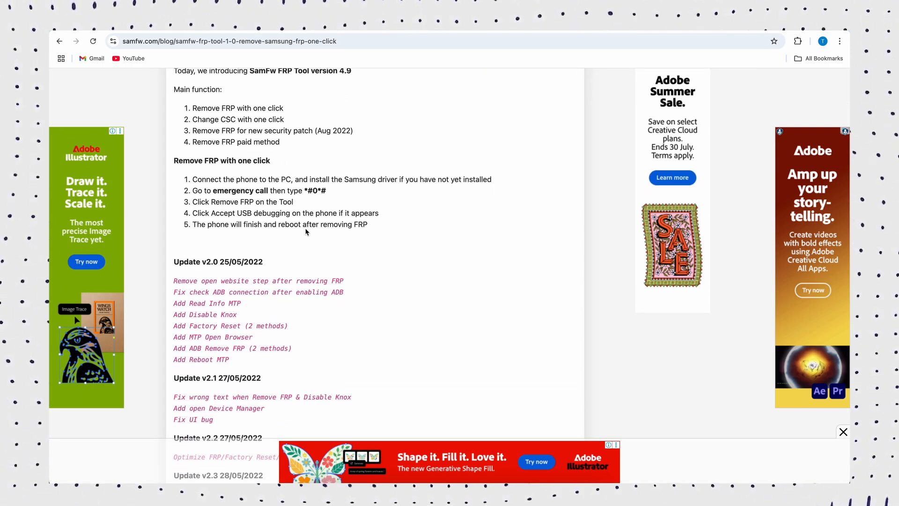
Scroll further down the SamFw Tool 4.9 post into its version update changelog.
{"action": "scroll", "scroll_direction": "down", "scroll_amount": 3}
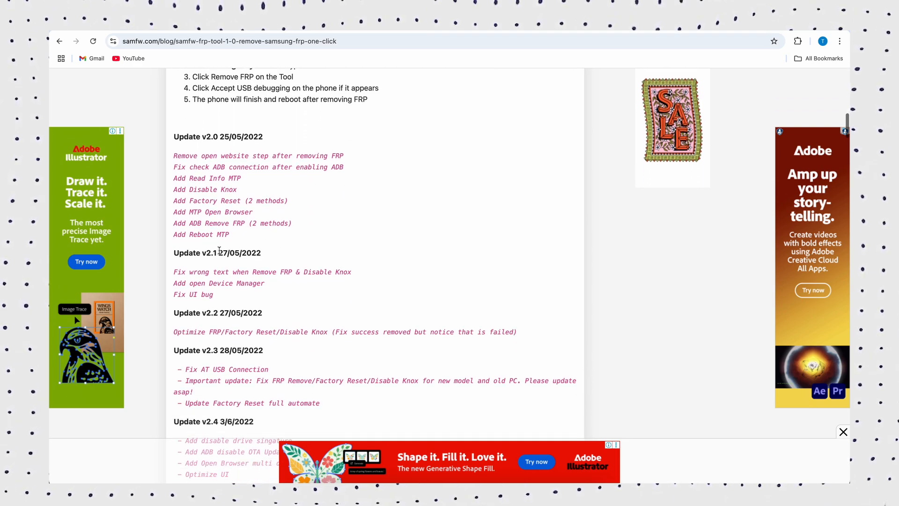
{"action": "scroll", "scroll_direction": "down", "scroll_amount": 3}
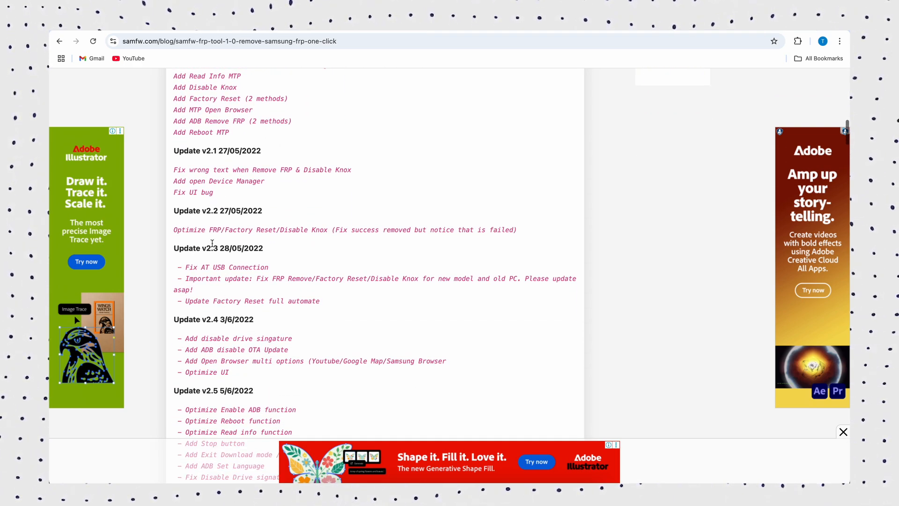
{"action": "scroll", "scroll_direction": "down", "scroll_amount": 3}
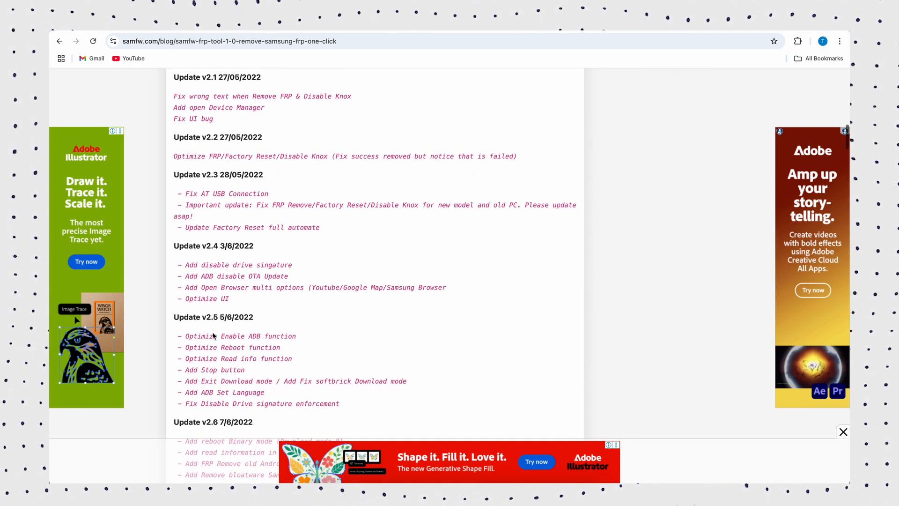
{"action": "scroll", "scroll_direction": "down", "scroll_amount": 3}
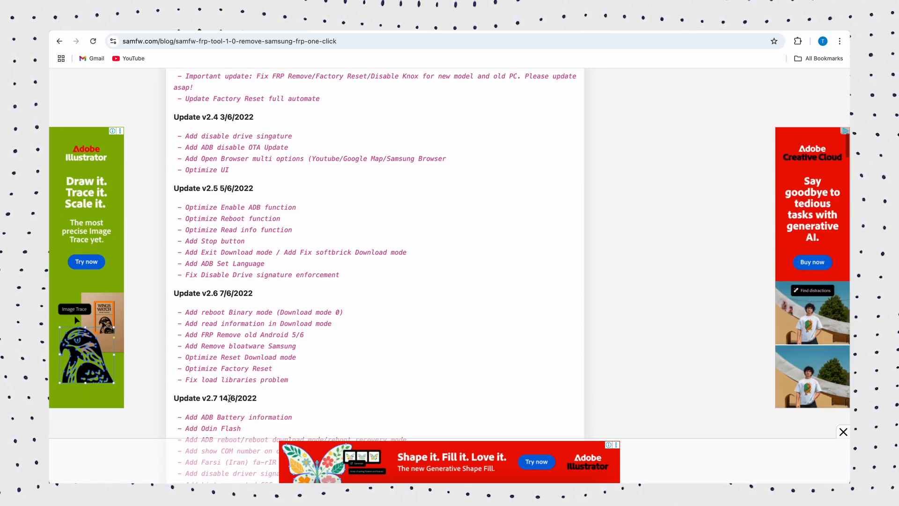
{"action": "scroll", "scroll_direction": "down", "scroll_amount": 3}
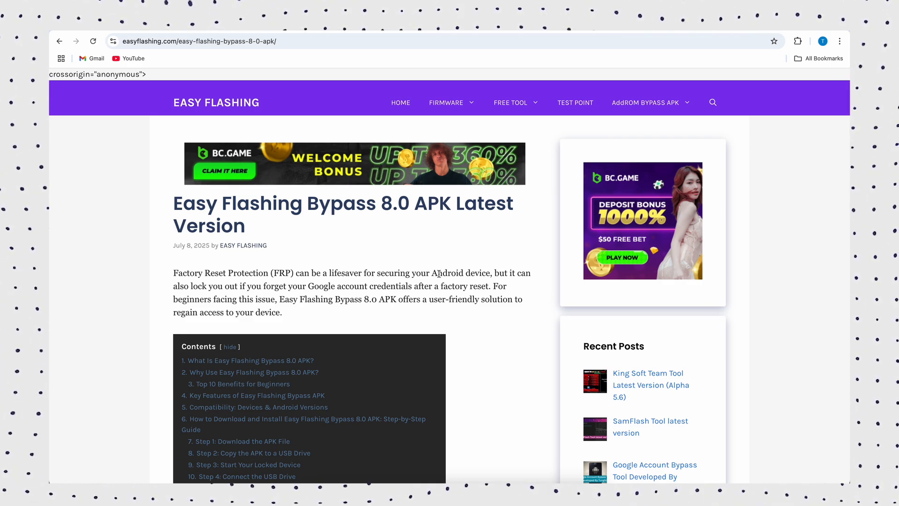
{"action": "mouse_move", "coordinate": [538, 275]}
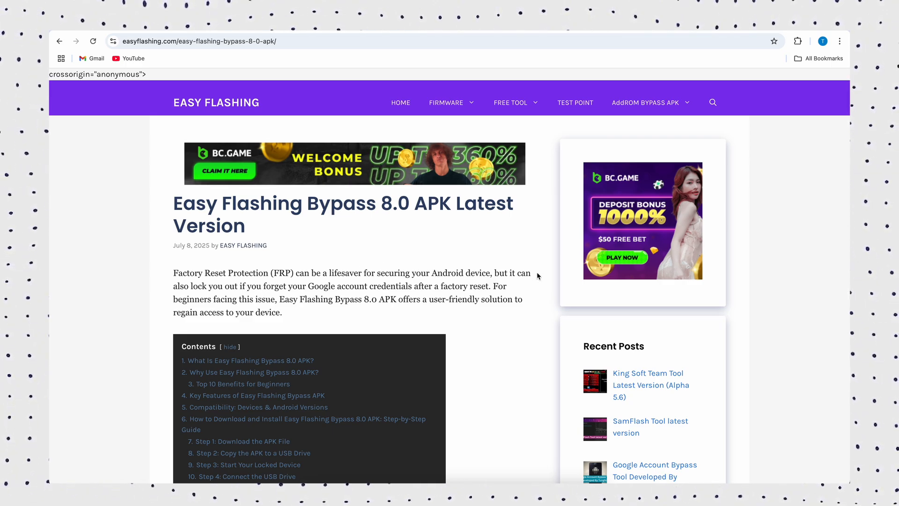
{"action": "mouse_move", "coordinate": [467, 298]}
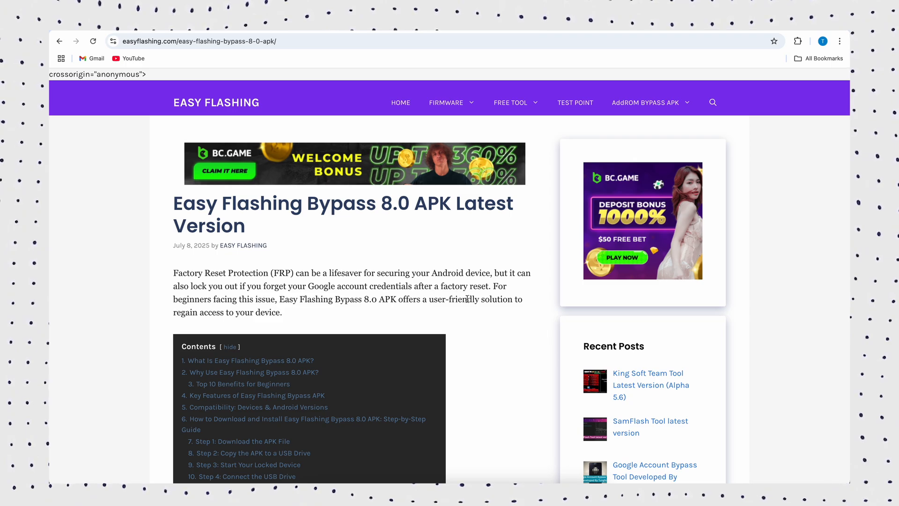
Scroll the Easy Flashing Bypass 8.0 APK article down to its Contents box.
{"action": "scroll", "scroll_direction": "down", "scroll_amount": 3}
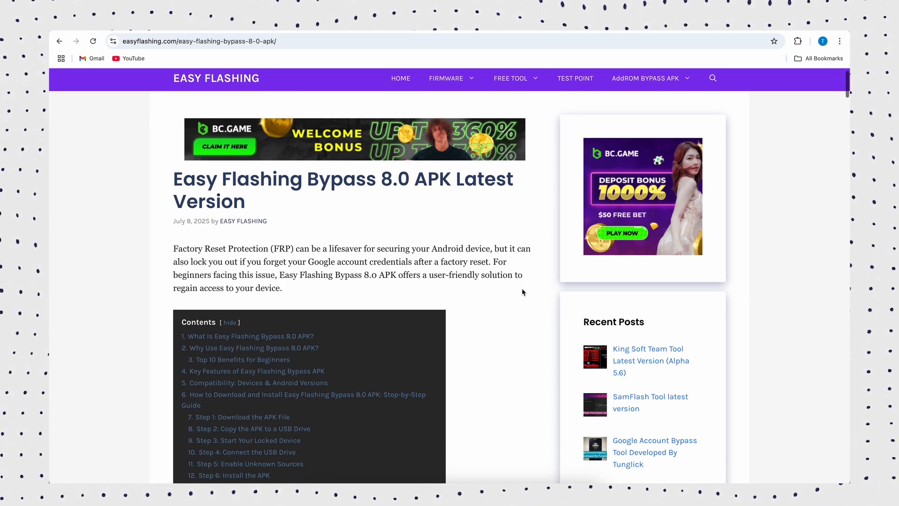
{"action": "scroll", "scroll_direction": "down", "scroll_amount": 3}
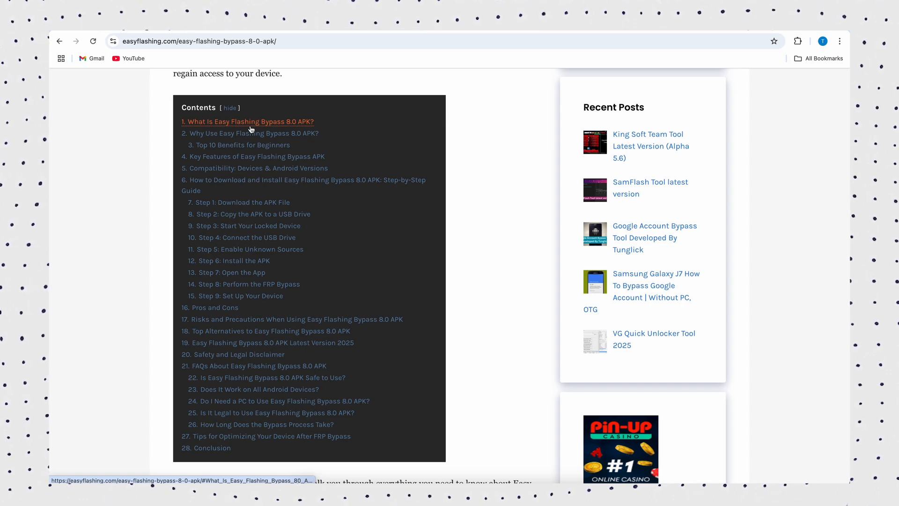
{"action": "mouse_move", "coordinate": [247, 144]}
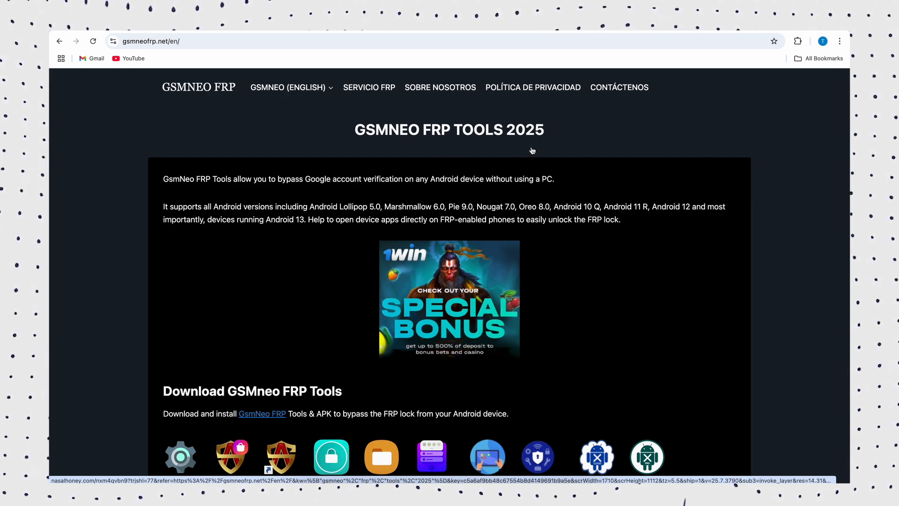
{"action": "mouse_move", "coordinate": [338, 187]}
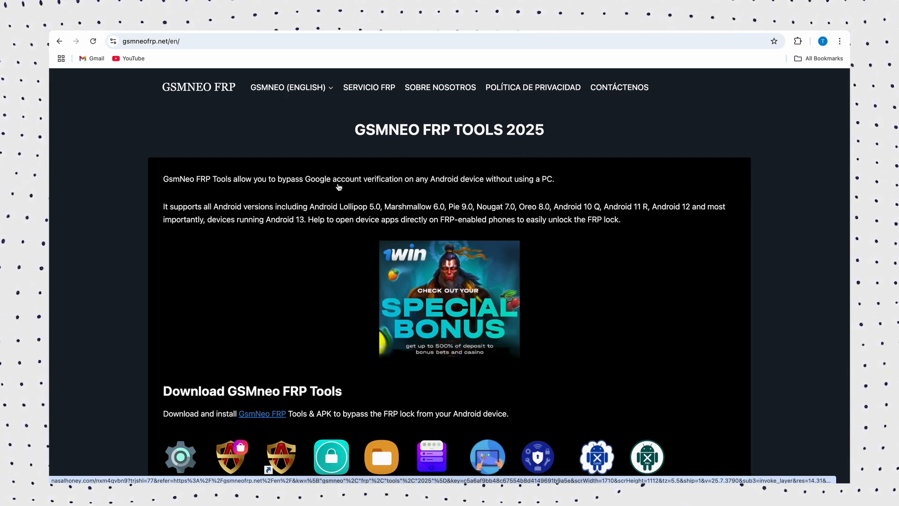
{"action": "mouse_move", "coordinate": [536, 190]}
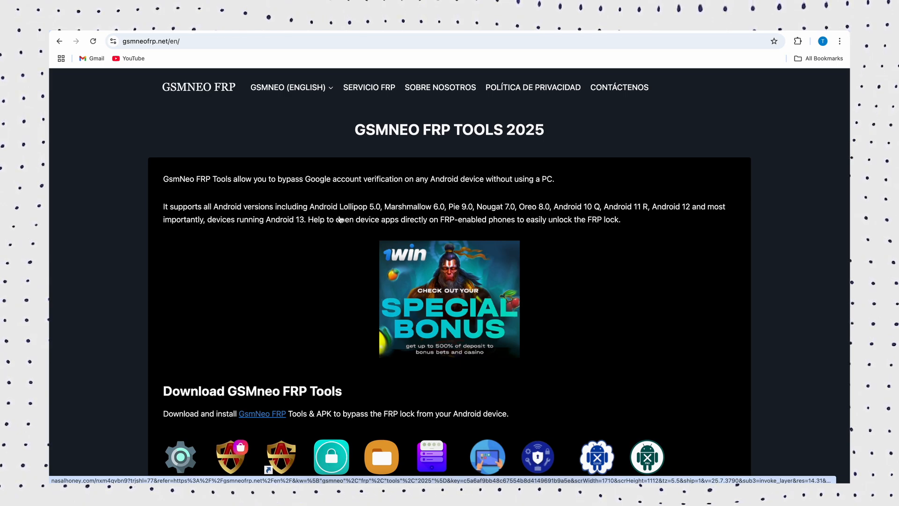
{"action": "mouse_move", "coordinate": [243, 214]}
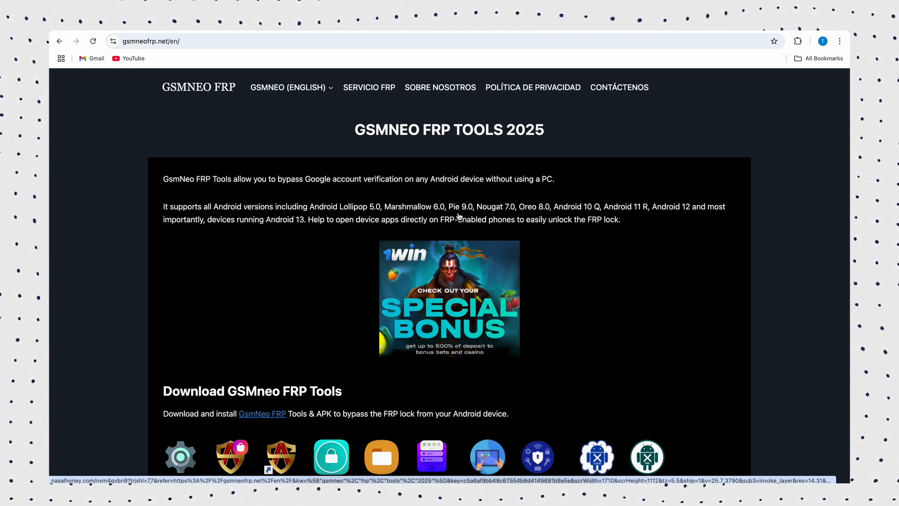
{"action": "mouse_move", "coordinate": [373, 213]}
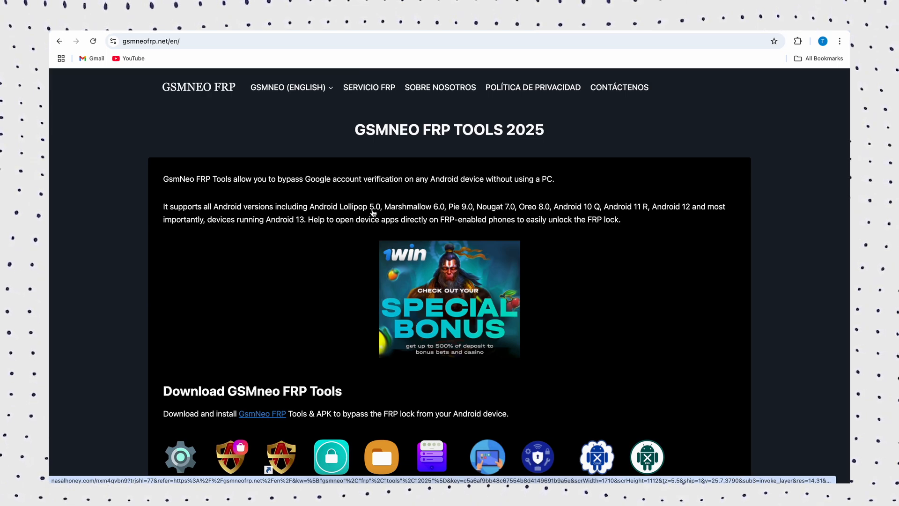
{"action": "mouse_move", "coordinate": [256, 228]}
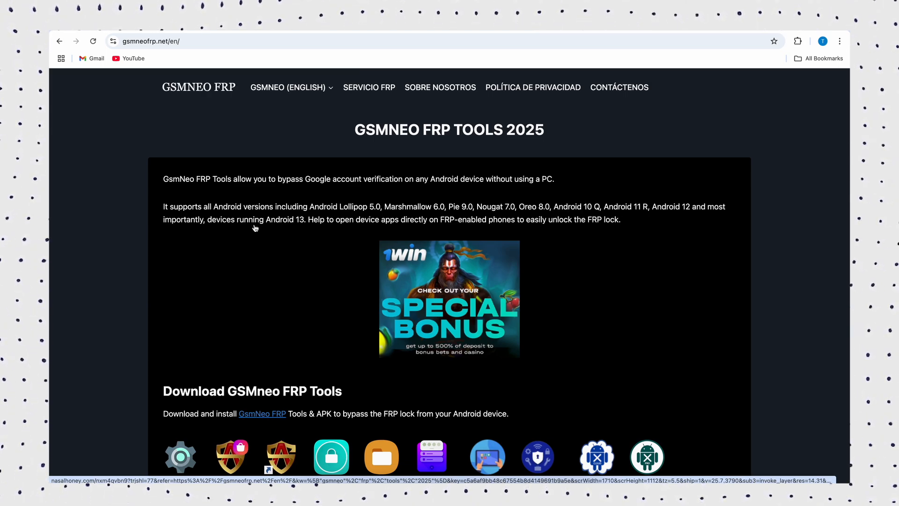